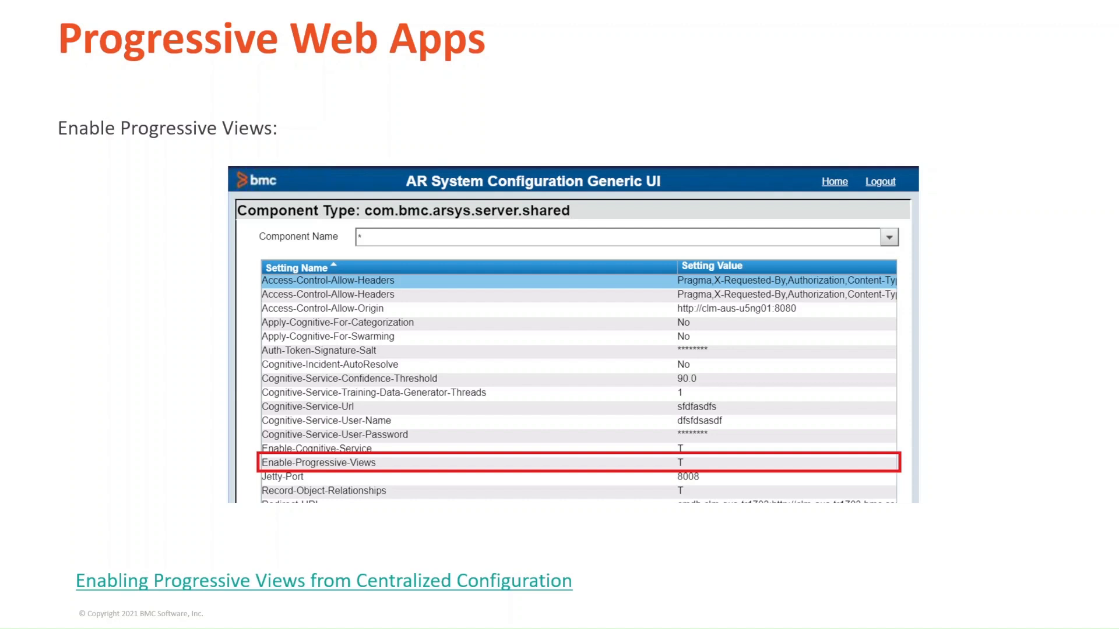
- Advance from the Enable Progressive Views slide to the Develop Progressive Views slide
{"action": "key", "text": "Right"}
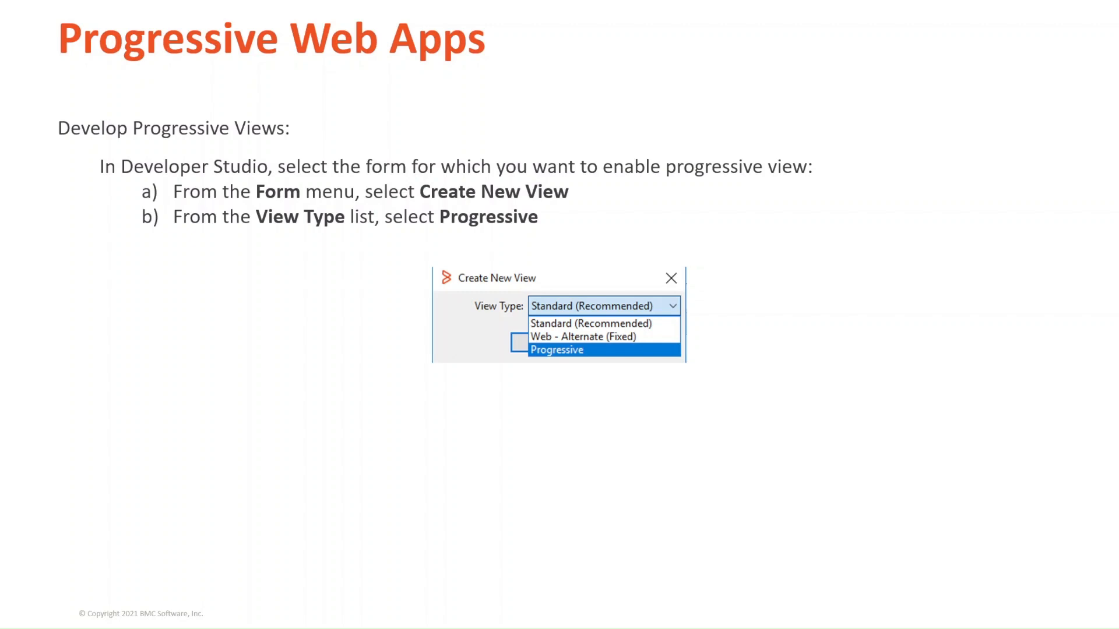
{"action": "key", "text": "right"}
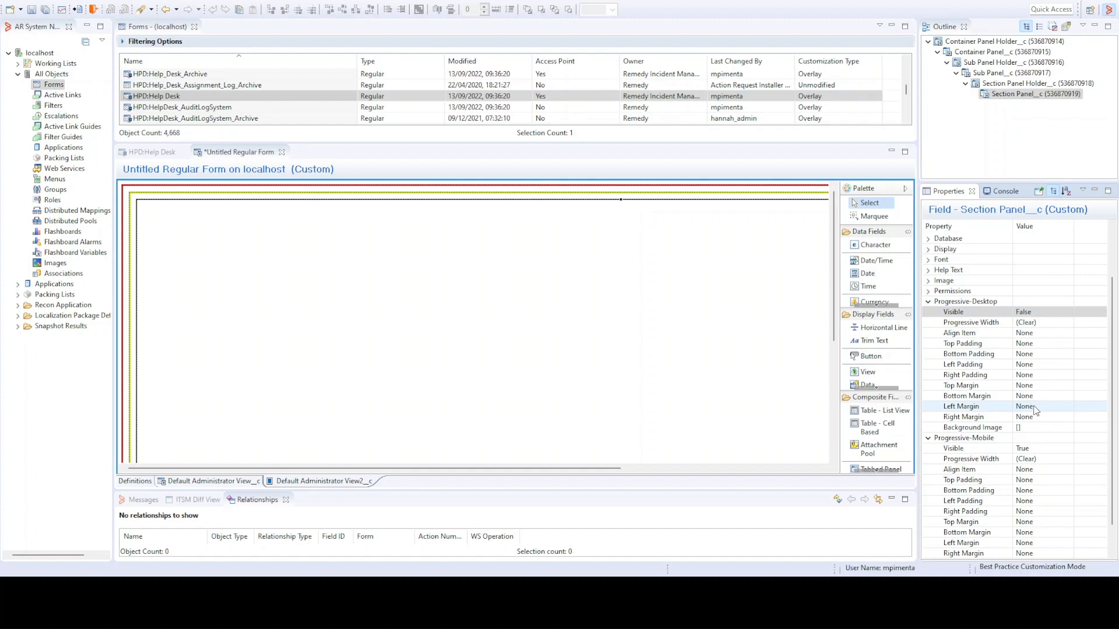
- Collapse the Progressive-Desktop category and show a view's properties
{"action": "left_click", "coordinate": [1027, 312]}
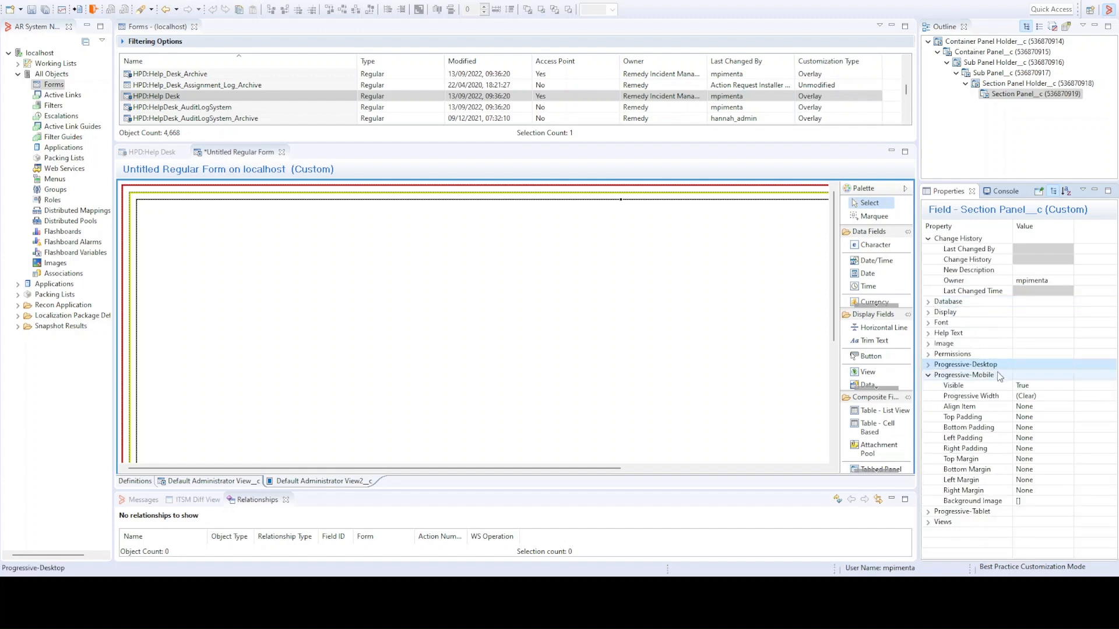
{"action": "left_click", "coordinate": [973, 500]}
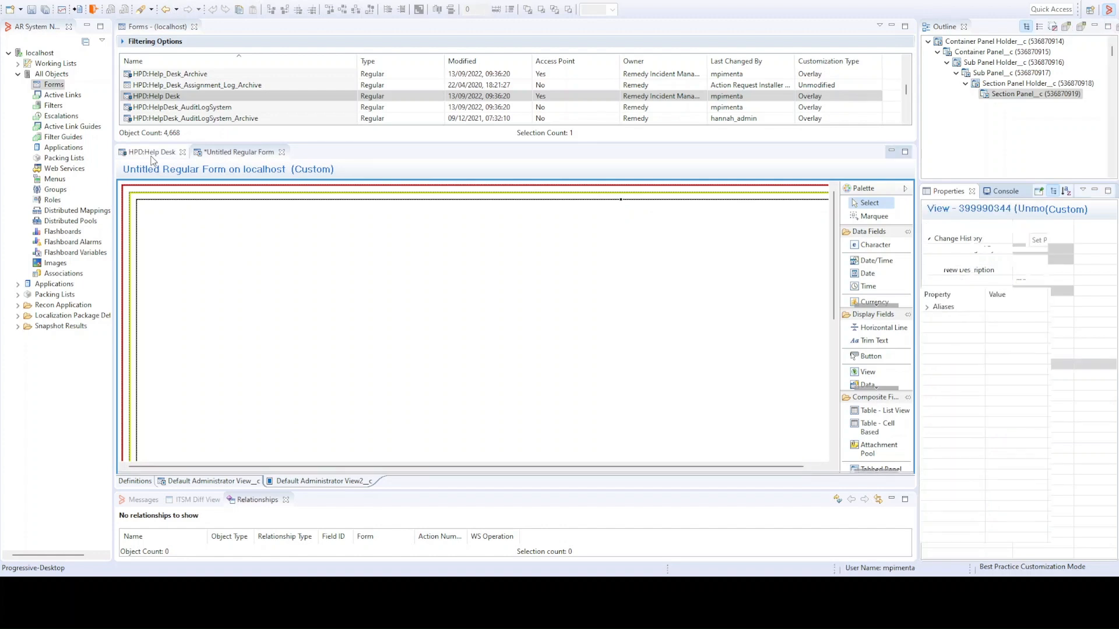
- Switch to the HPD:Help Desk editor tab
{"action": "left_click", "coordinate": [150, 152]}
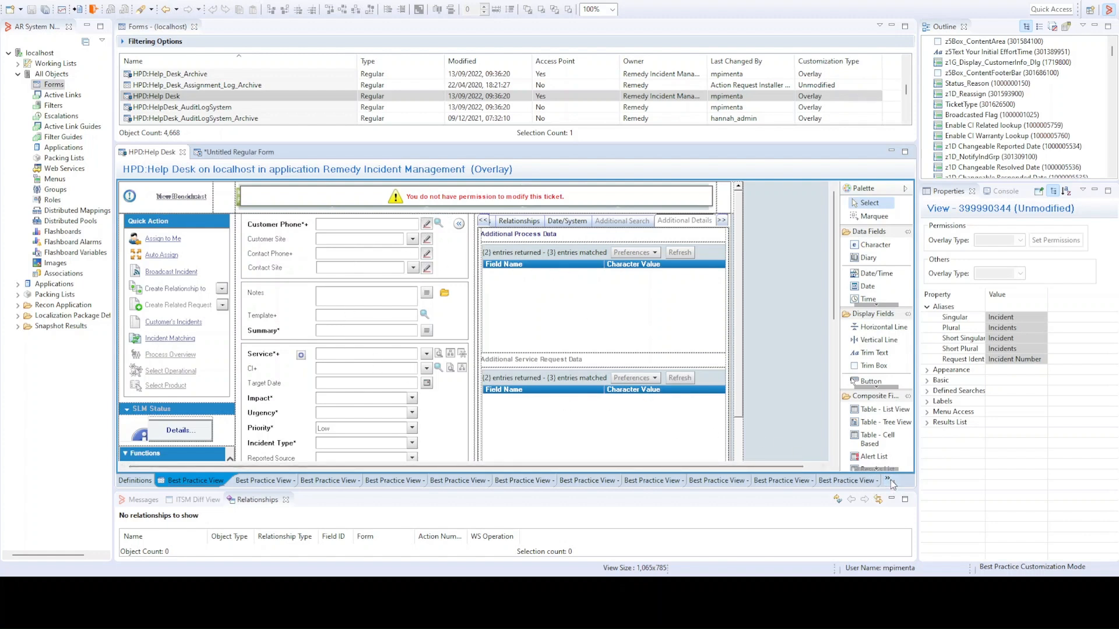
{"action": "mouse_move", "coordinate": [930, 479]}
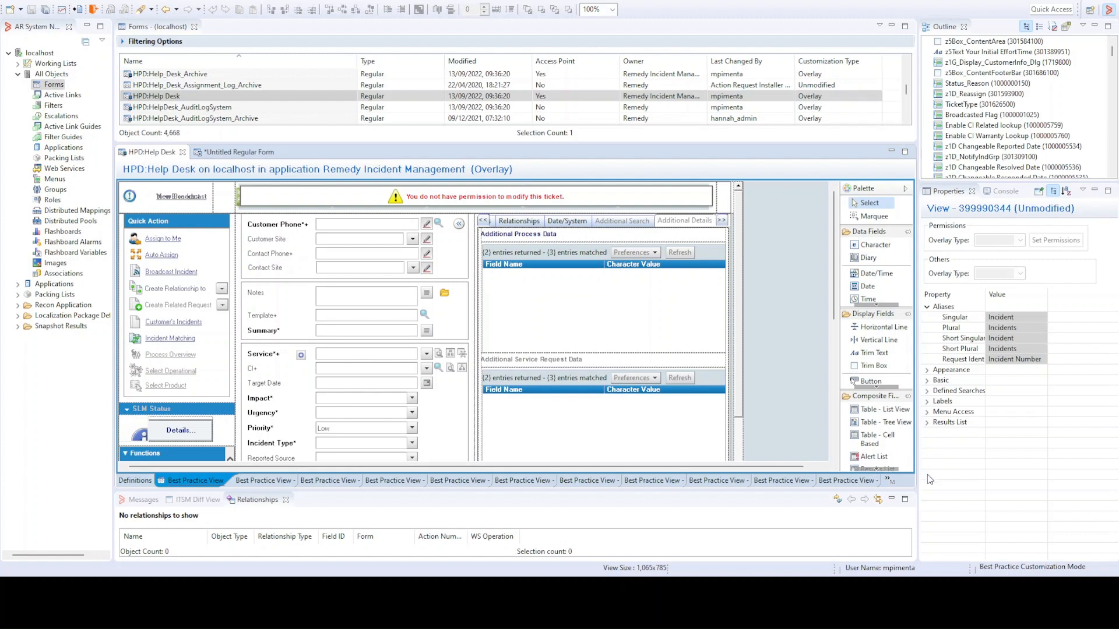
{"action": "mouse_move", "coordinate": [926, 480]}
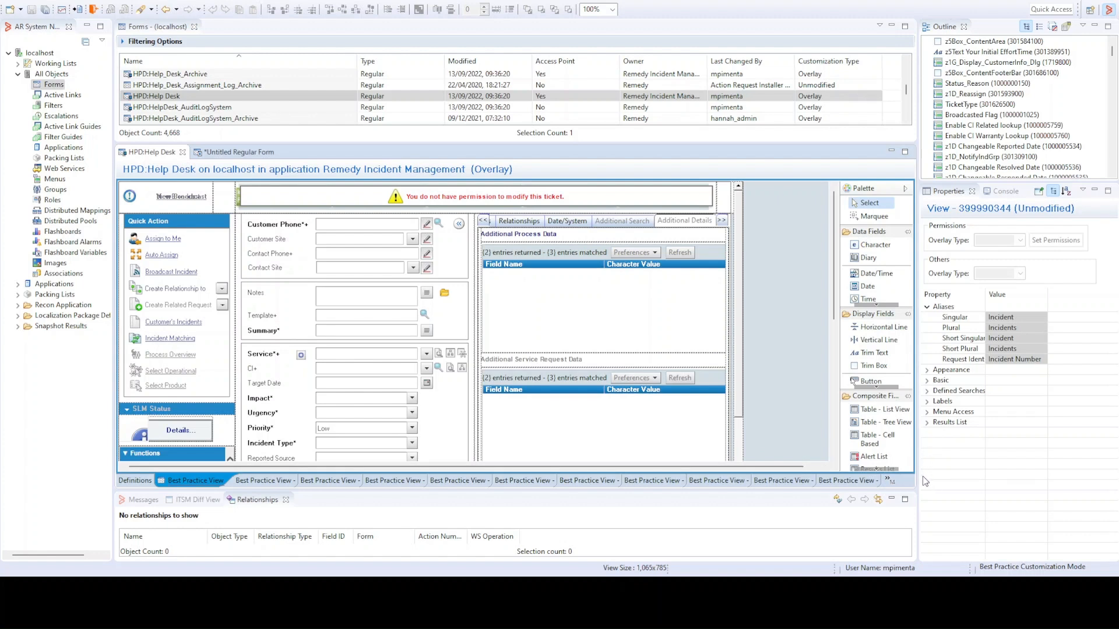
{"action": "mouse_move", "coordinate": [929, 473]}
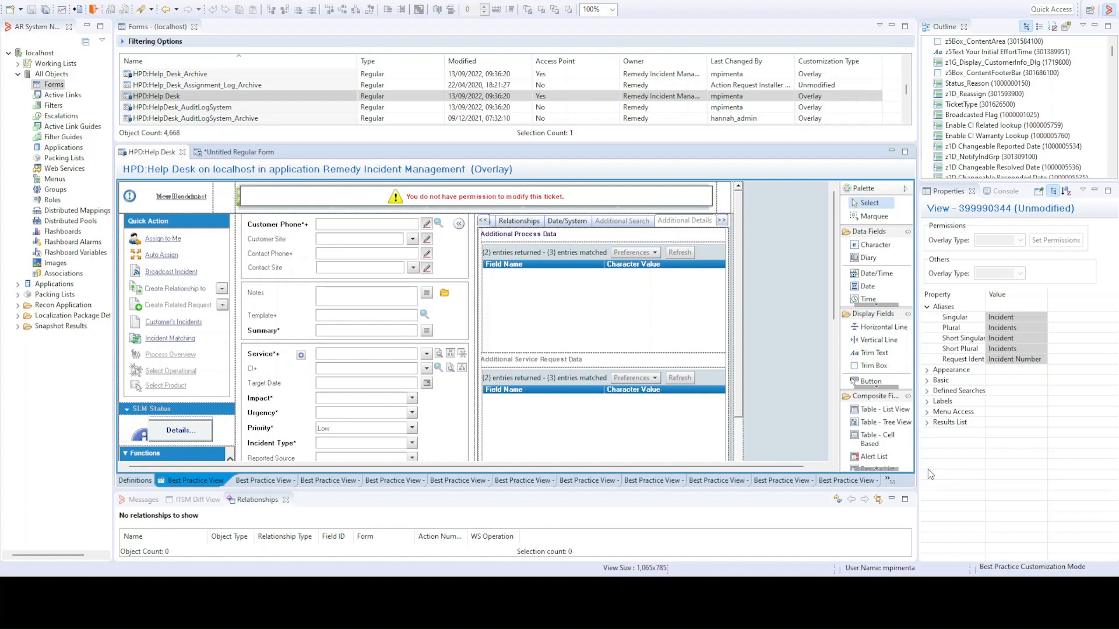
- Show the SV_Edit view and scroll down to the Impacted areas and Team sections
{"action": "left_click", "coordinate": [822, 480]}
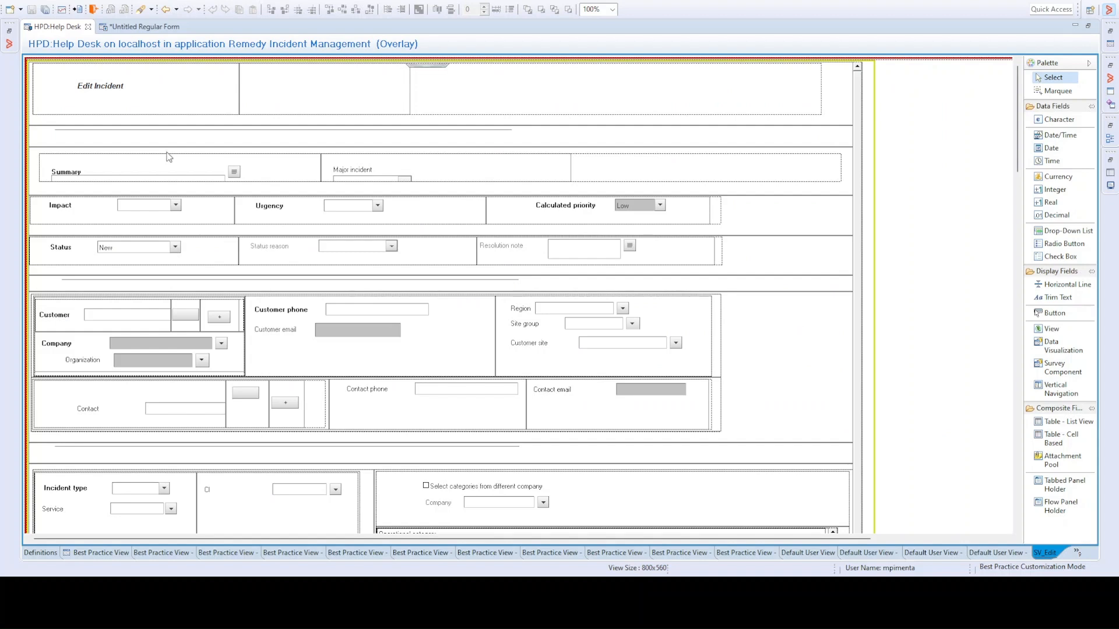
{"action": "mouse_move", "coordinate": [842, 244]}
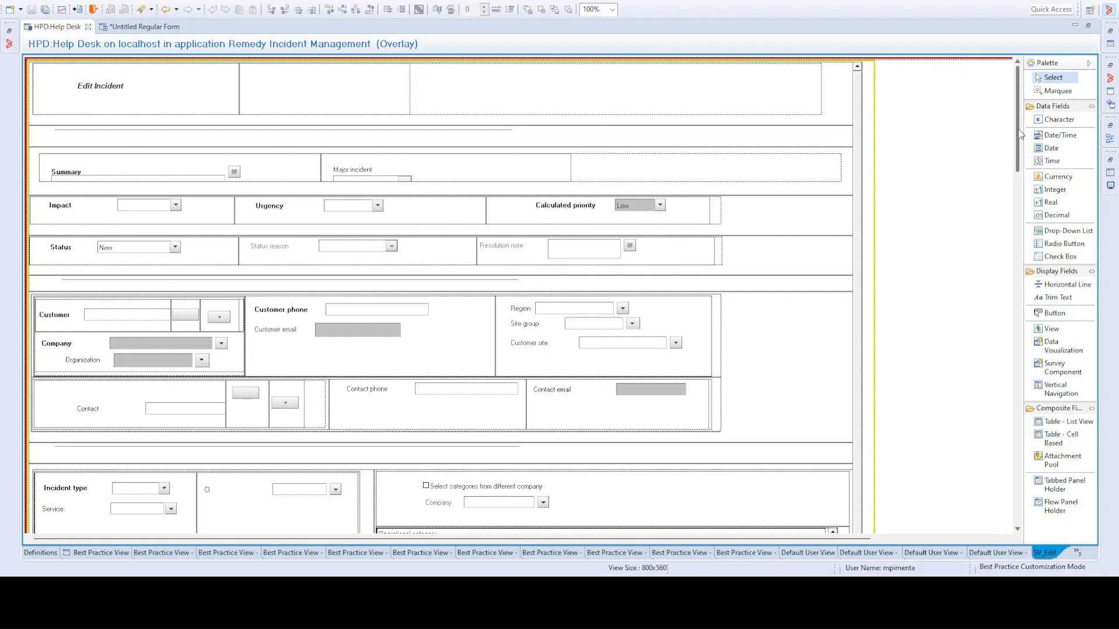
{"action": "scroll", "scroll_direction": "down", "scroll_amount": 3}
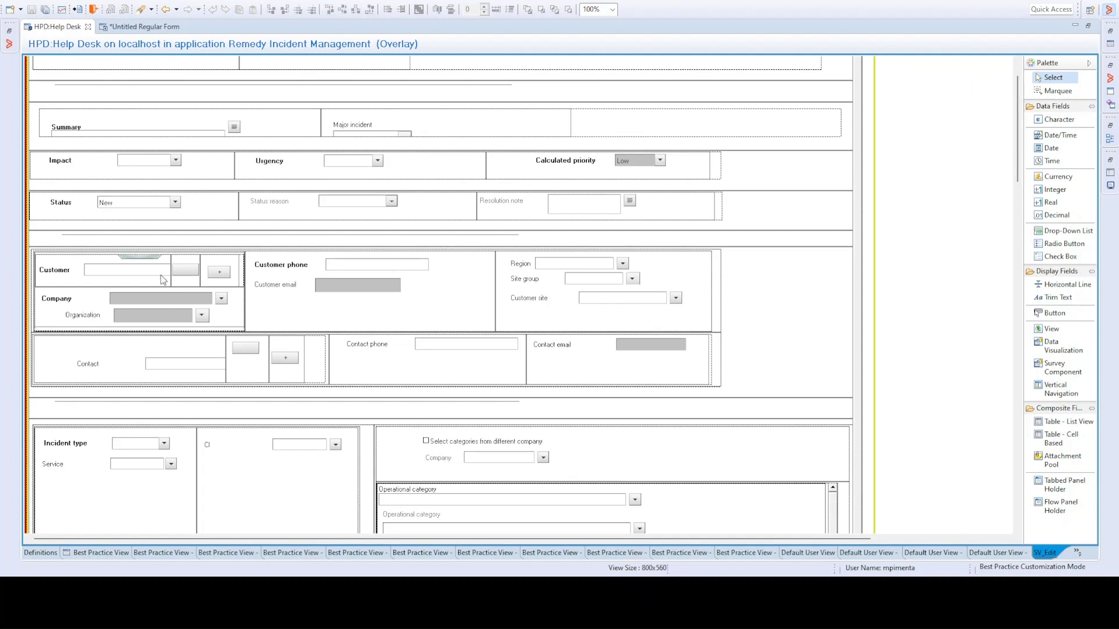
{"action": "mouse_move", "coordinate": [342, 301]}
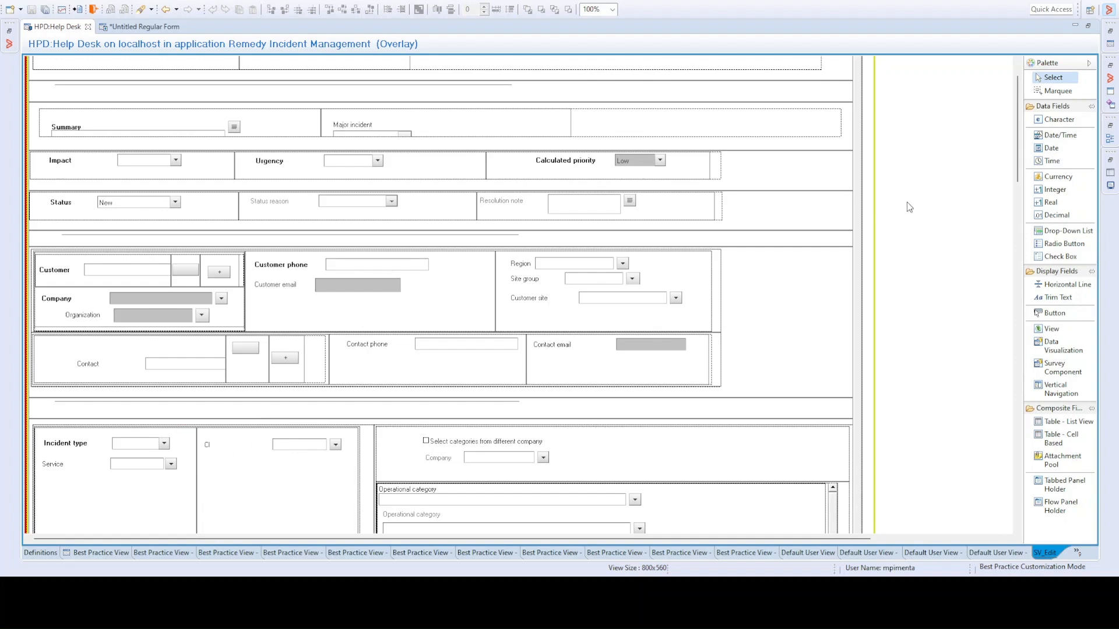
{"action": "scroll", "scroll_direction": "down", "scroll_amount": 3}
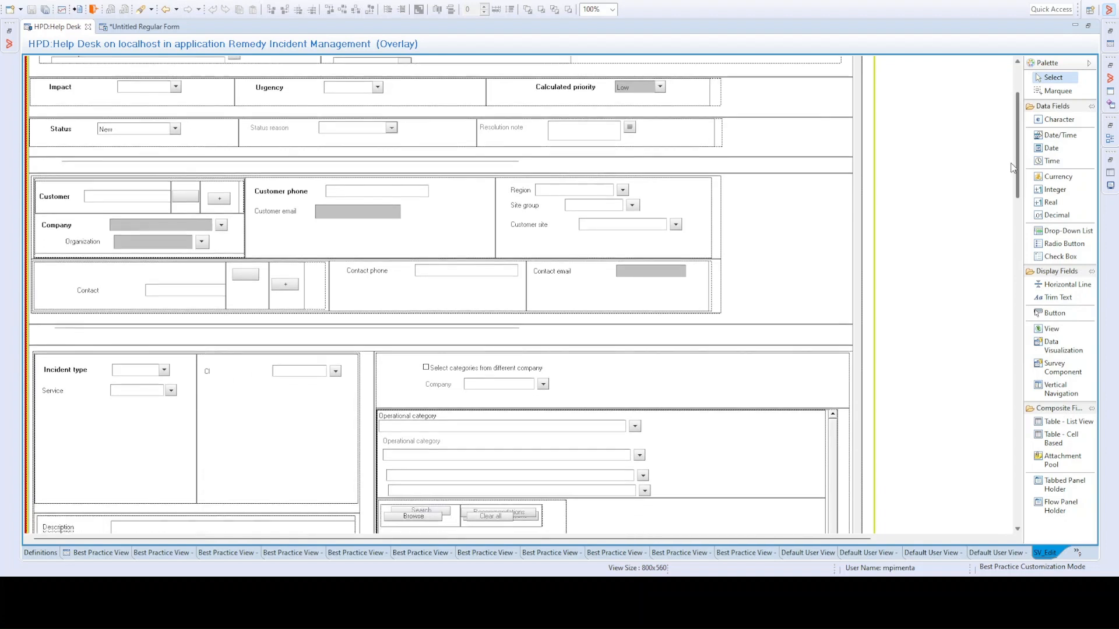
{"action": "scroll", "scroll_direction": "down", "scroll_amount": 3}
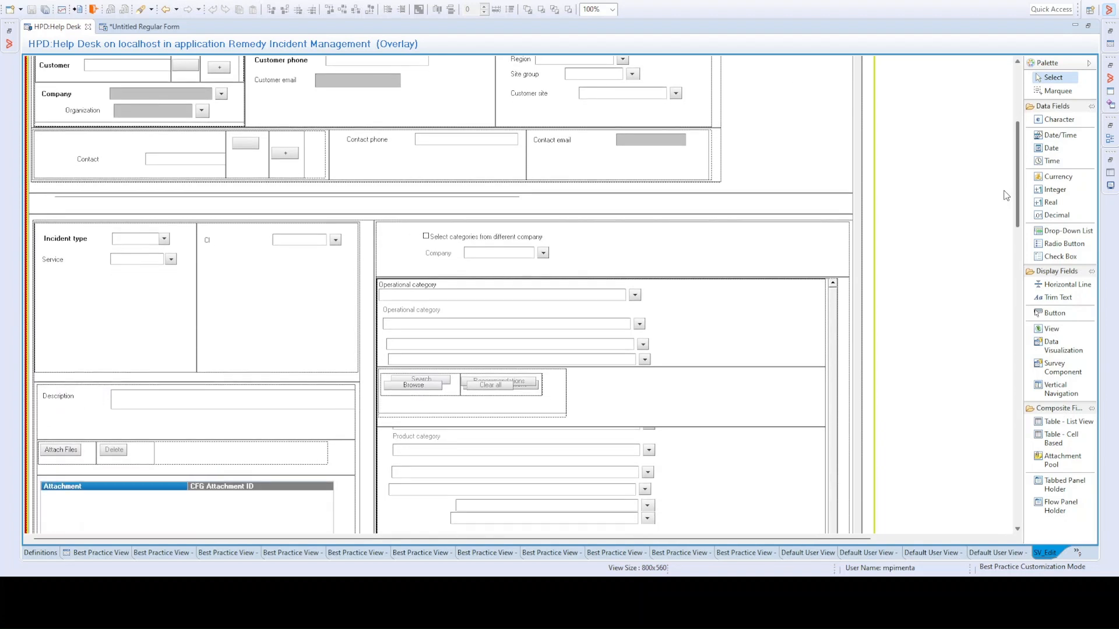
{"action": "scroll", "scroll_direction": "down", "scroll_amount": 3}
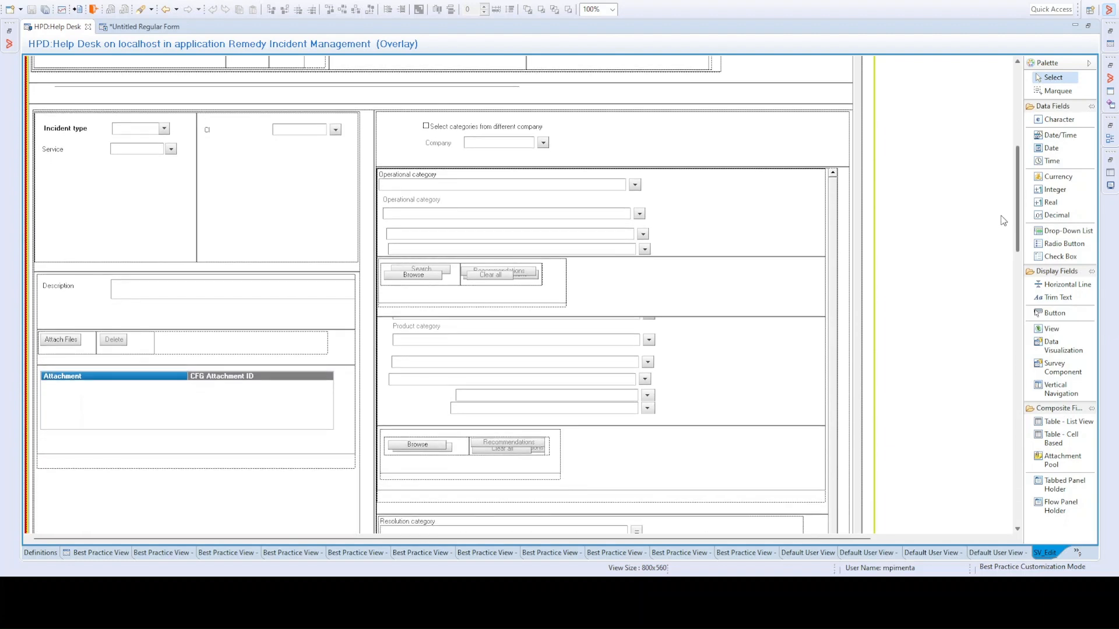
{"action": "scroll", "scroll_direction": "down", "scroll_amount": 3}
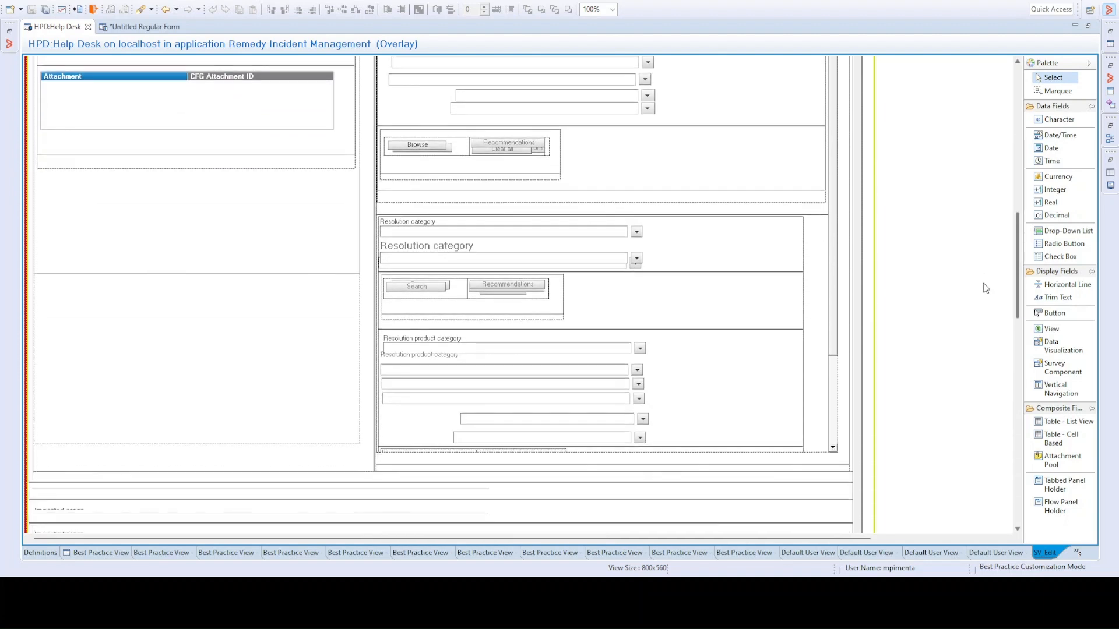
{"action": "scroll", "scroll_direction": "down", "scroll_amount": 3}
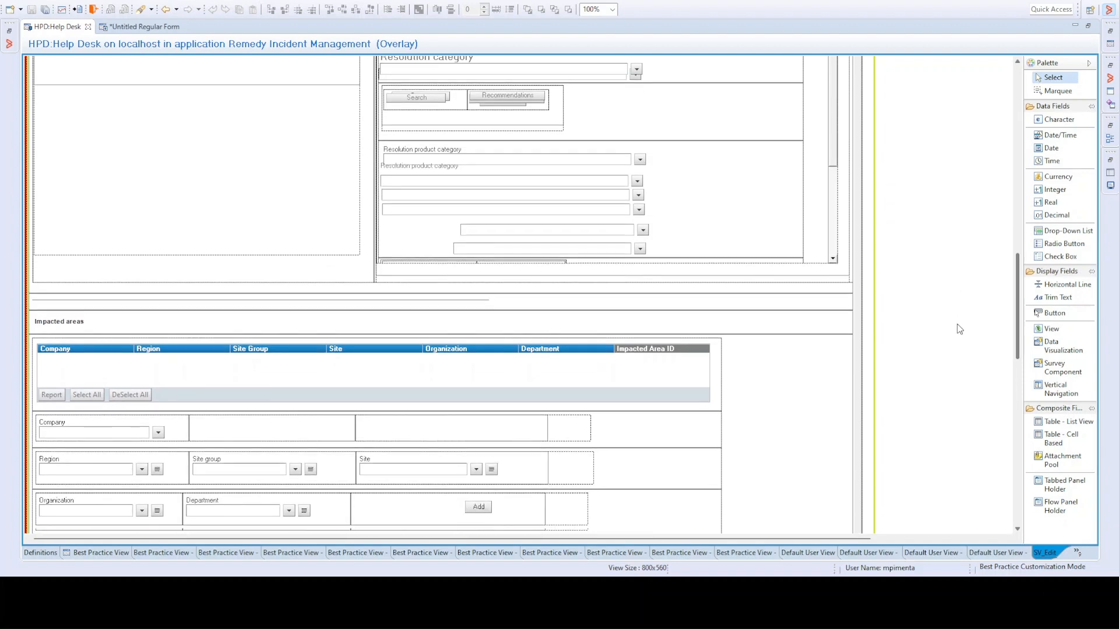
{"action": "scroll", "scroll_direction": "down", "scroll_amount": 3}
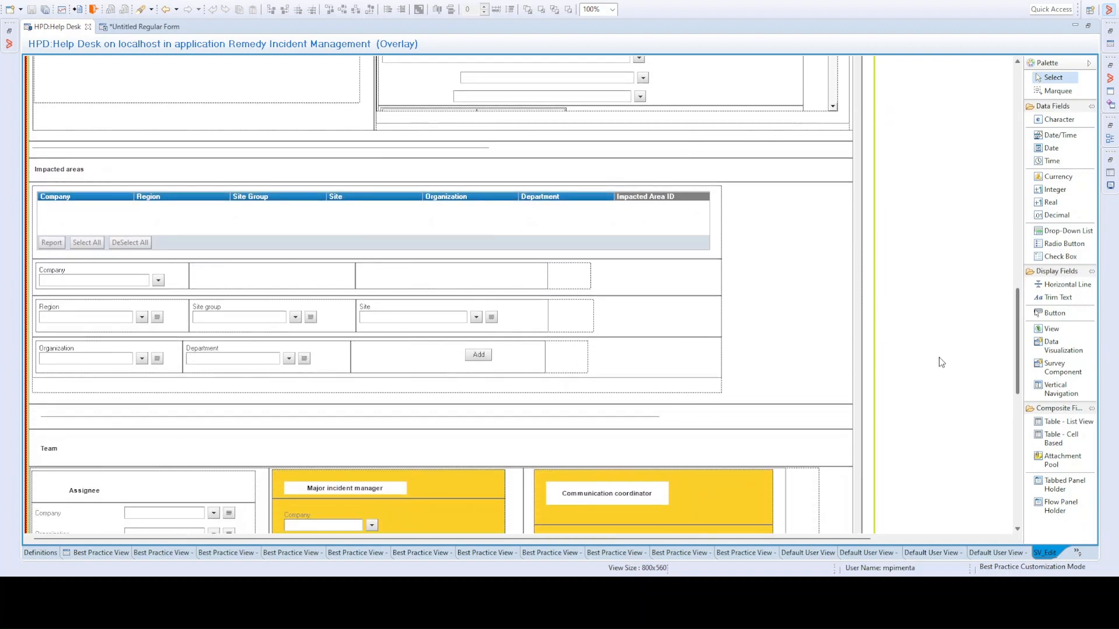
{"action": "scroll", "scroll_direction": "down", "scroll_amount": 3}
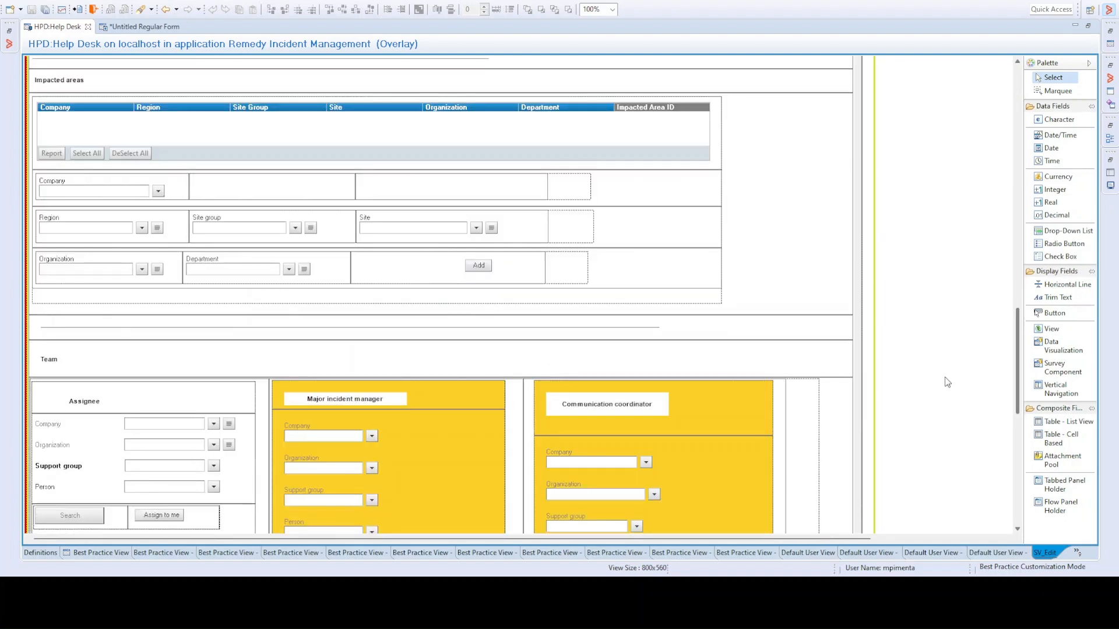
{"action": "scroll", "scroll_direction": "down", "scroll_amount": 3}
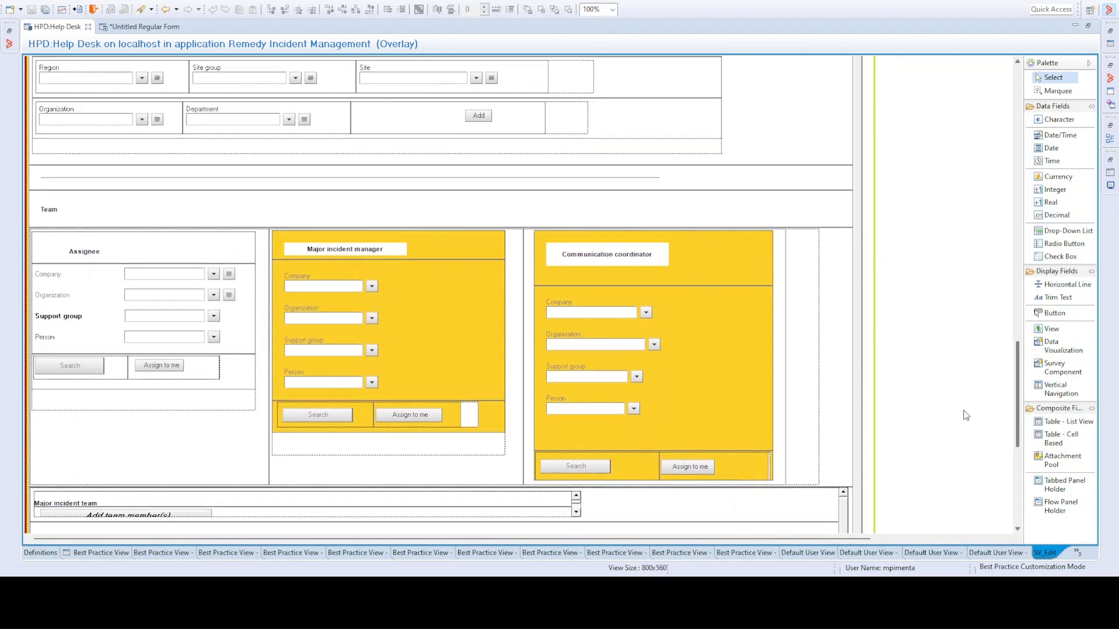
{"action": "scroll", "scroll_direction": "down", "scroll_amount": 3}
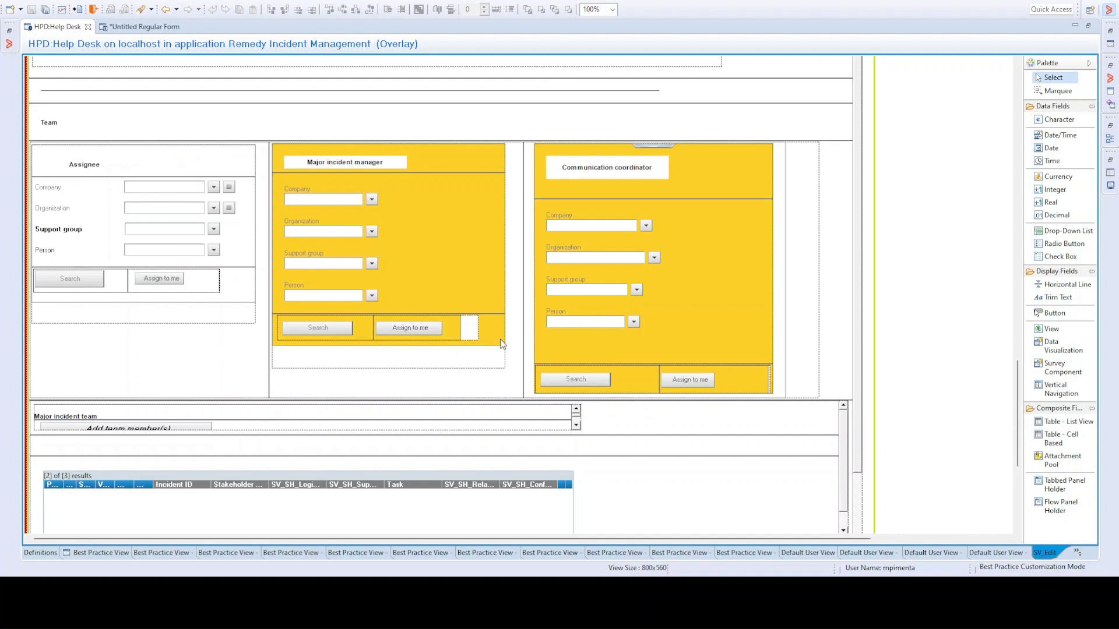
{"action": "mouse_move", "coordinate": [409, 198]}
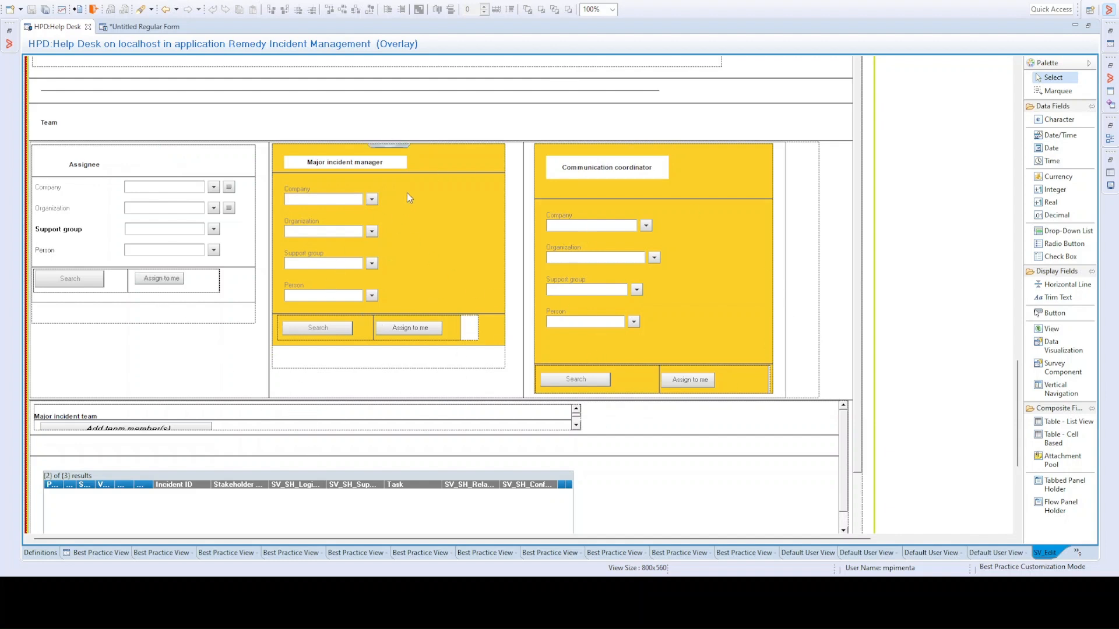
{"action": "mouse_move", "coordinate": [494, 146]}
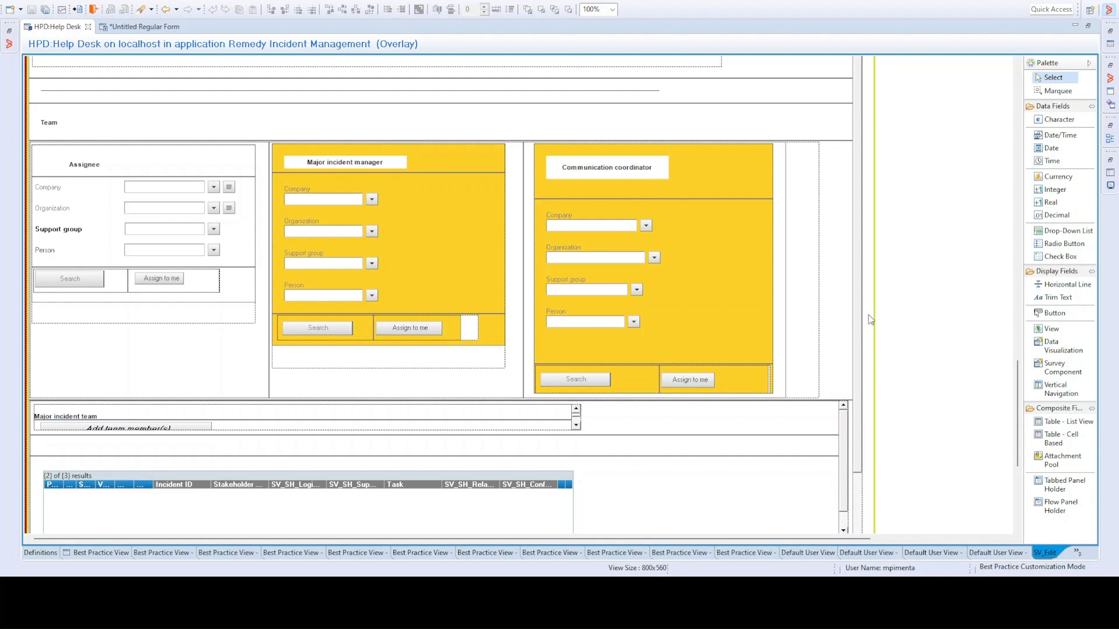
- Return to the Customisation of Progressive Views slide
{"action": "left_click", "coordinate": [607, 168]}
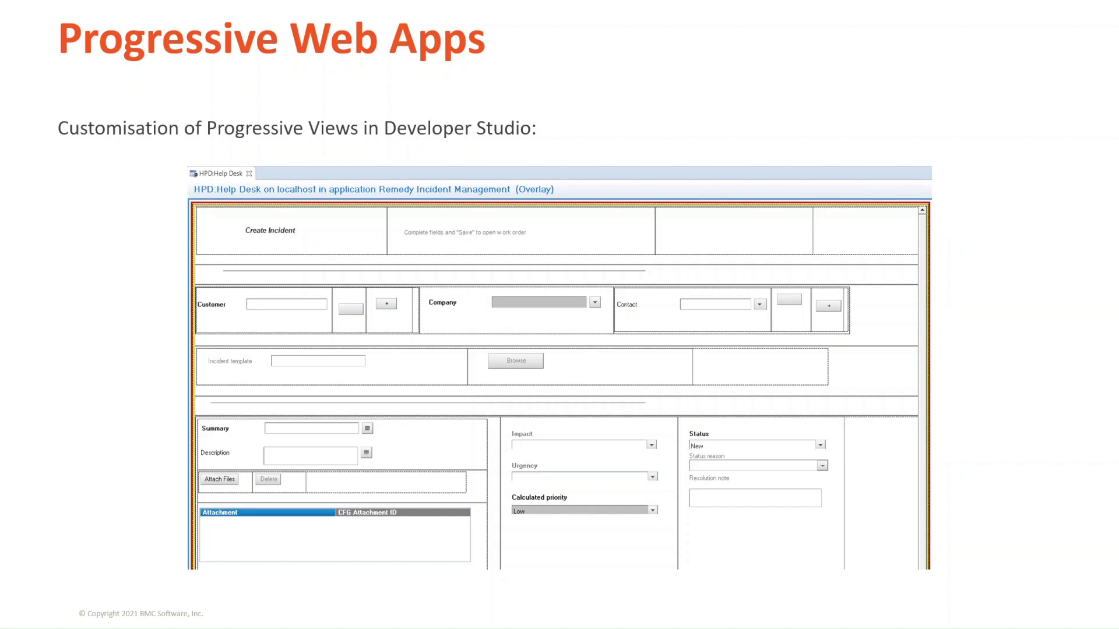
- Advance through the PWA example slides to Approval Central in PWA
{"action": "key", "text": "Right"}
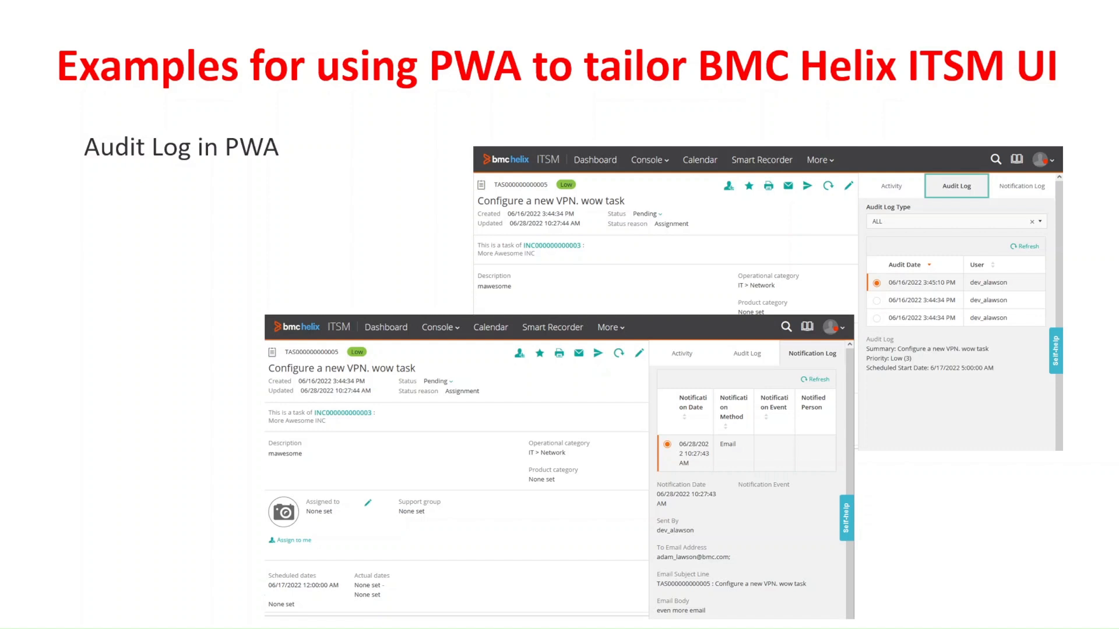
{"action": "key", "text": "Right"}
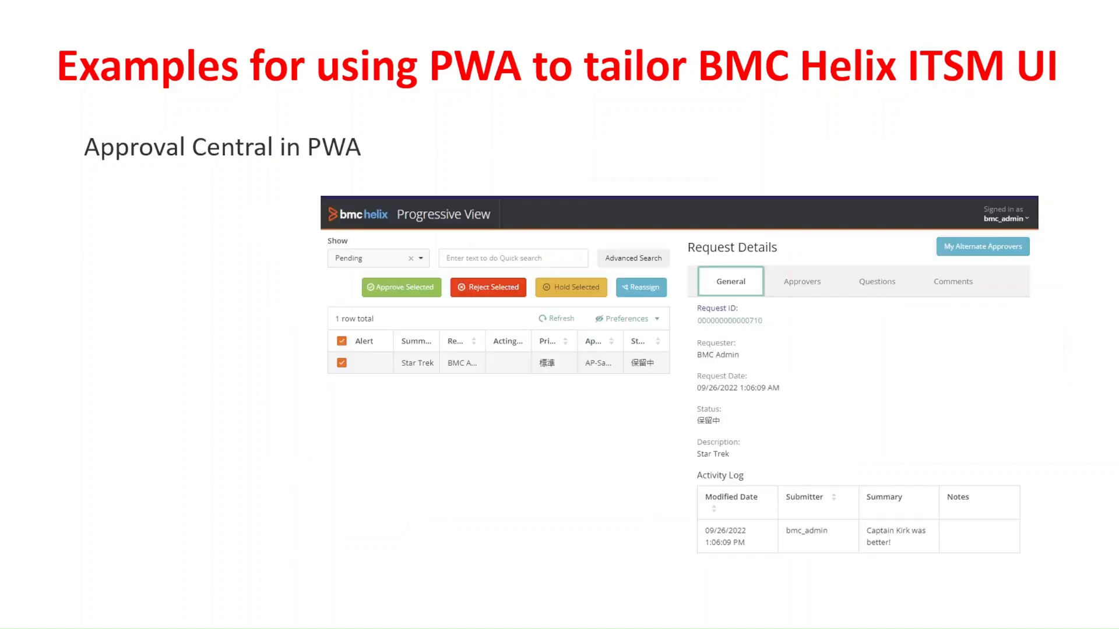